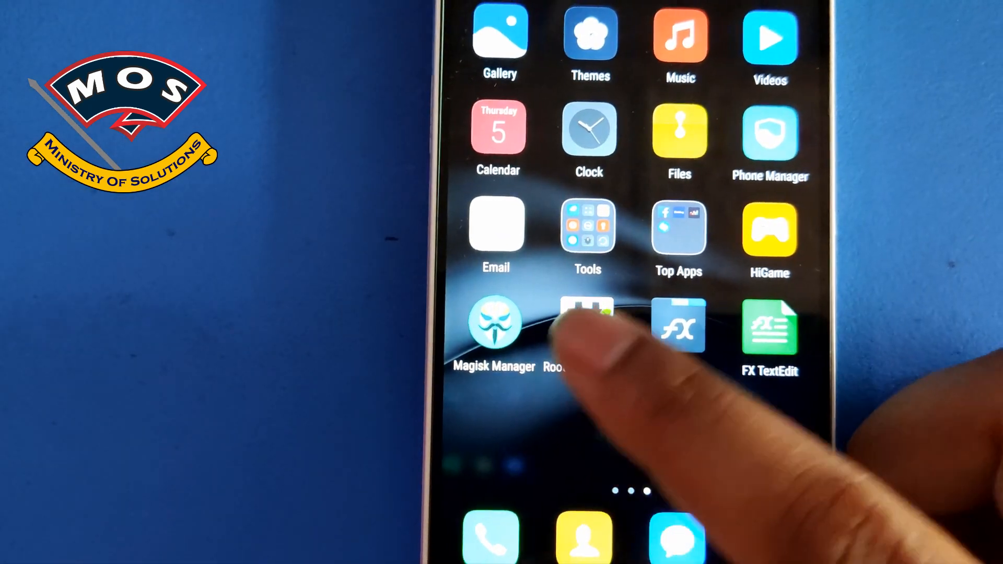
# - Launch FX File Explorer from the Huawei home screen
pyautogui.click(587, 328)
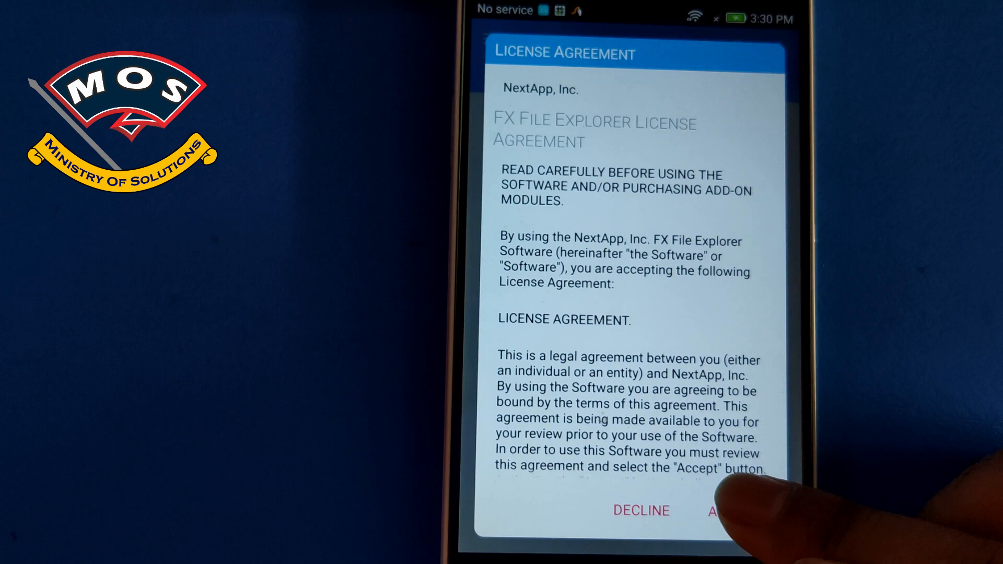
# - Accept the license, allow SD card access, and decline the FX Plus trial and tutorial
pyautogui.click(723, 511)
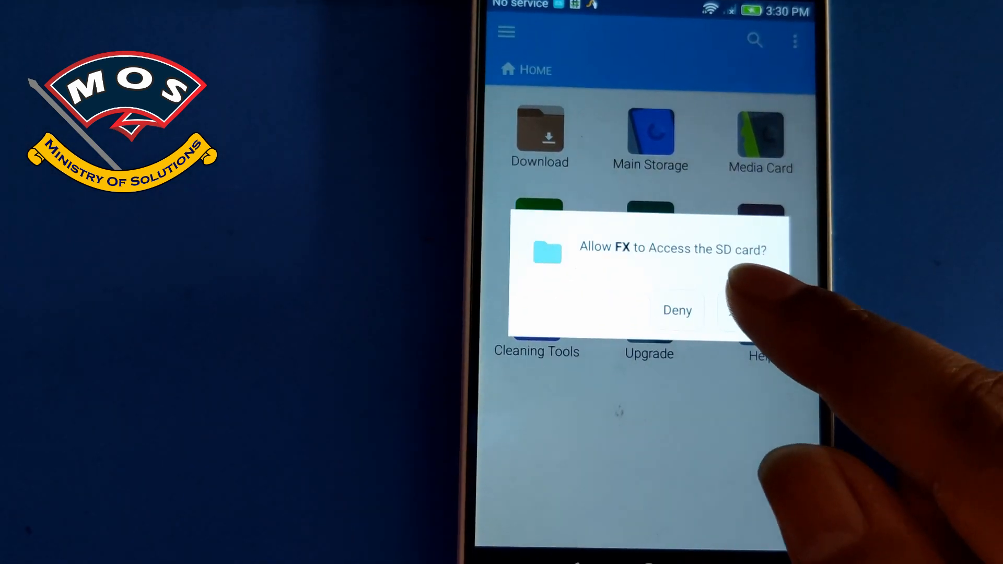
pyautogui.click(736, 310)
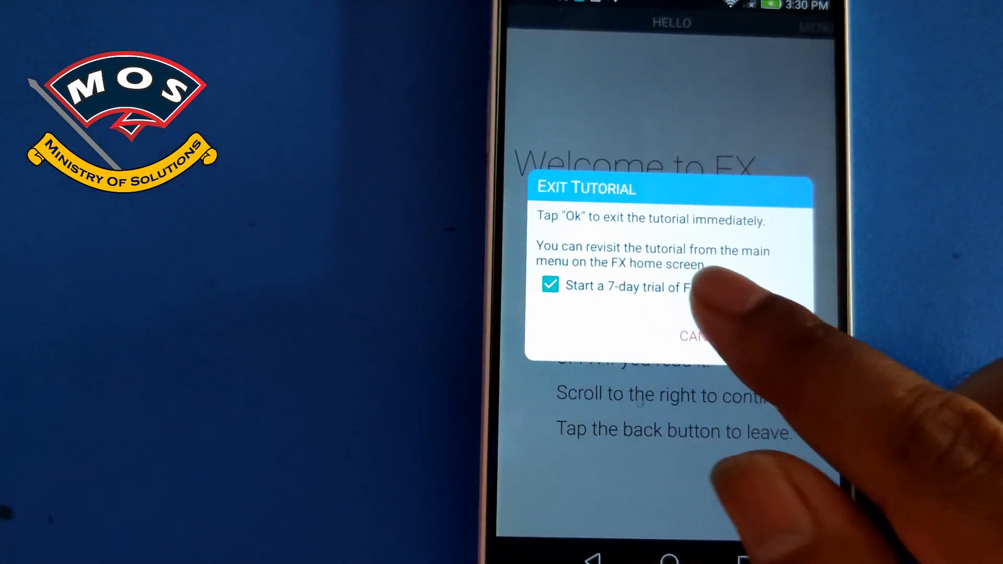
pyautogui.click(553, 286)
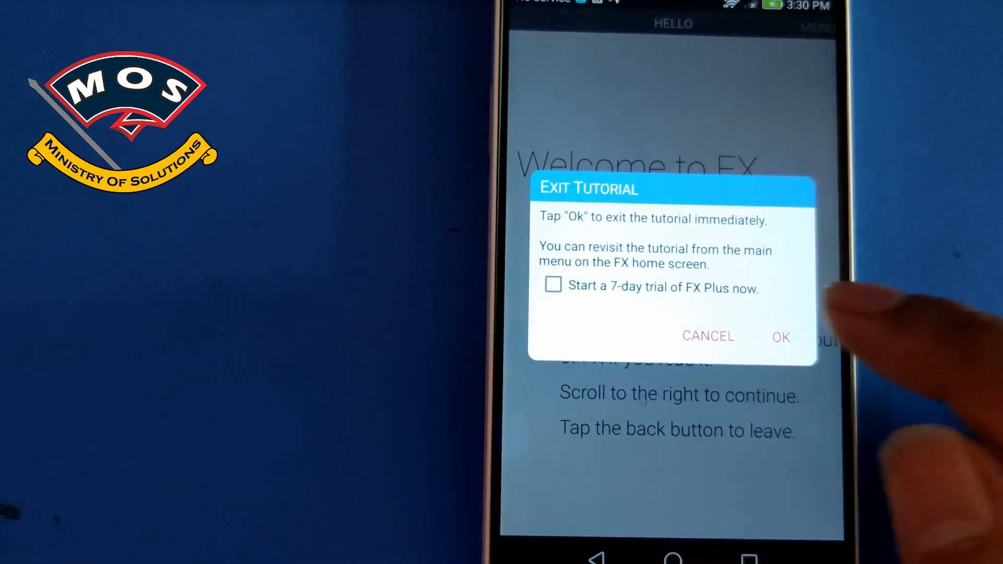
pyautogui.click(781, 337)
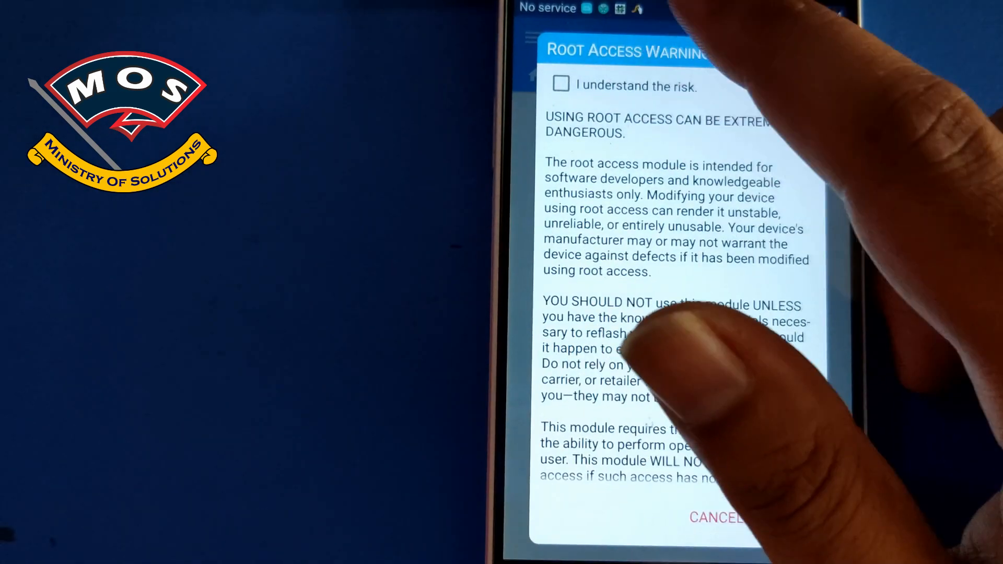
# - Acknowledge the root access risk and enable root access
pyautogui.click(562, 83)
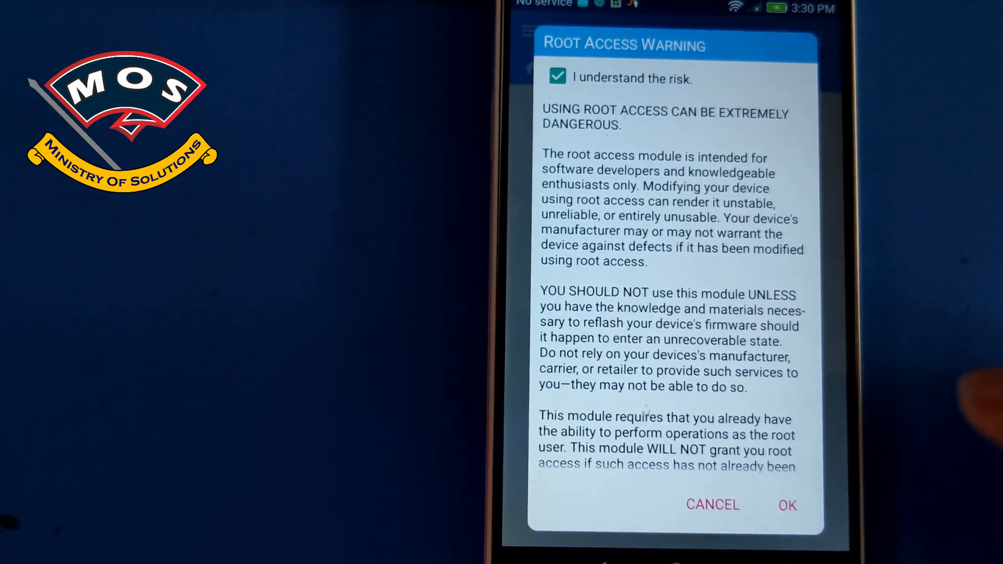
pyautogui.click(787, 505)
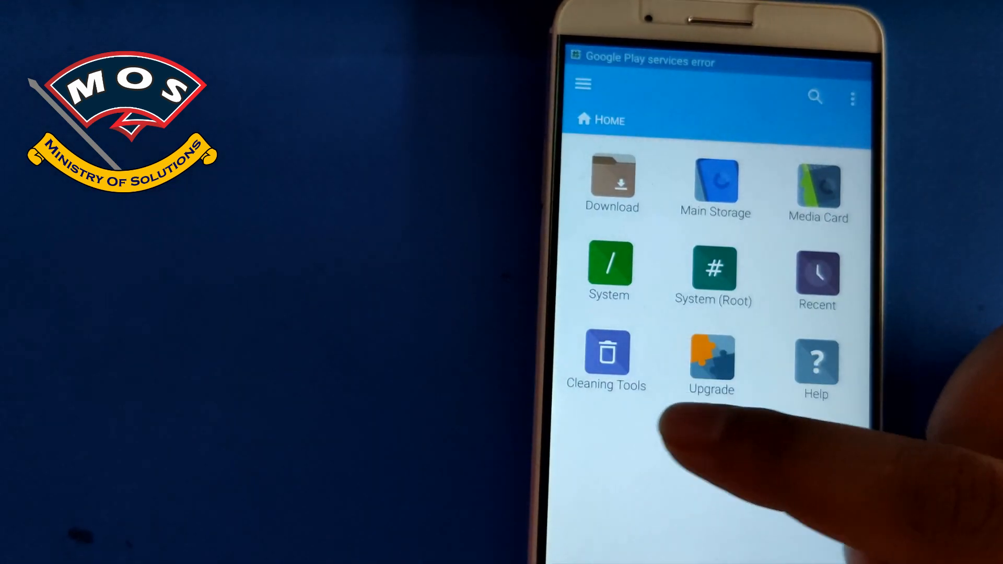
# - Copy the usb.host feature line from Command.txt on the media card
pyautogui.click(817, 188)
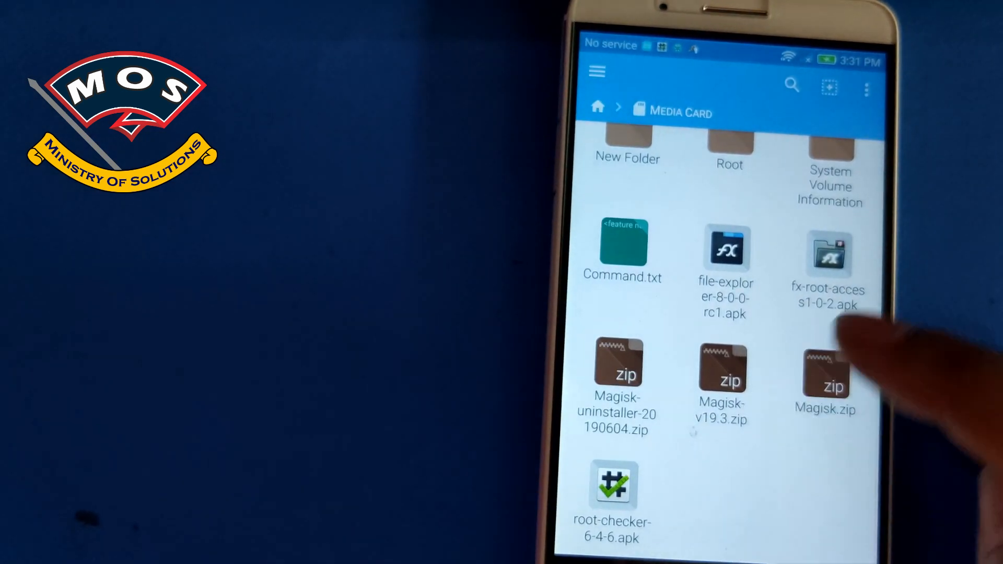
pyautogui.click(621, 250)
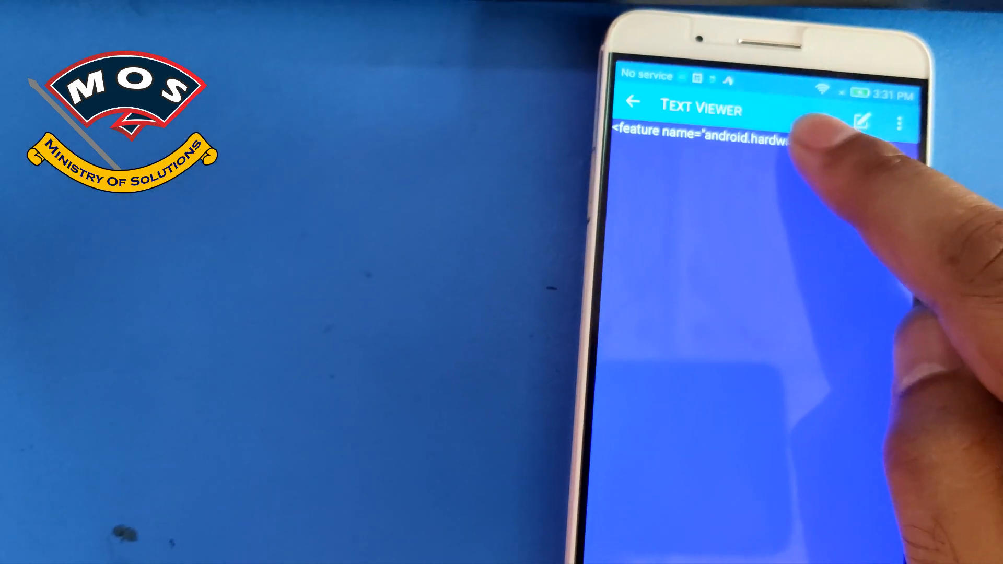
pyautogui.click(861, 123)
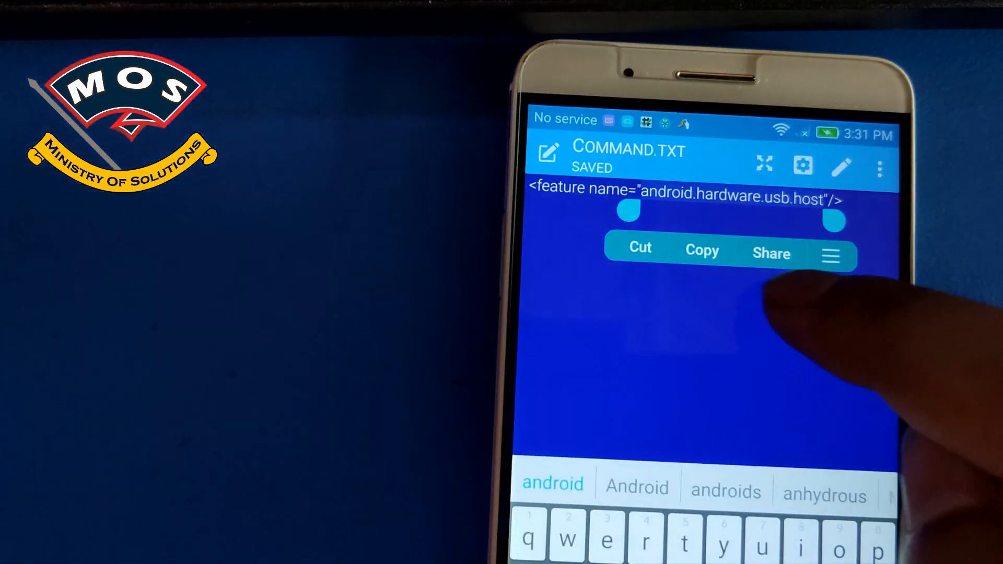
pyautogui.click(831, 254)
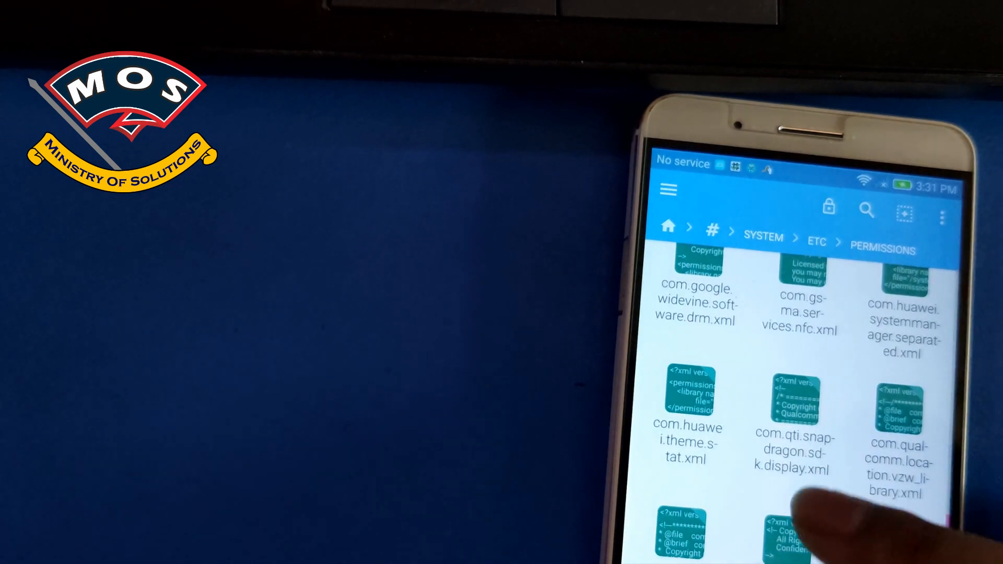
# - Scroll the system/etc/permissions folder to handheld_core_hardware.xml and raise the Remount R/W warning
pyautogui.scroll(3)
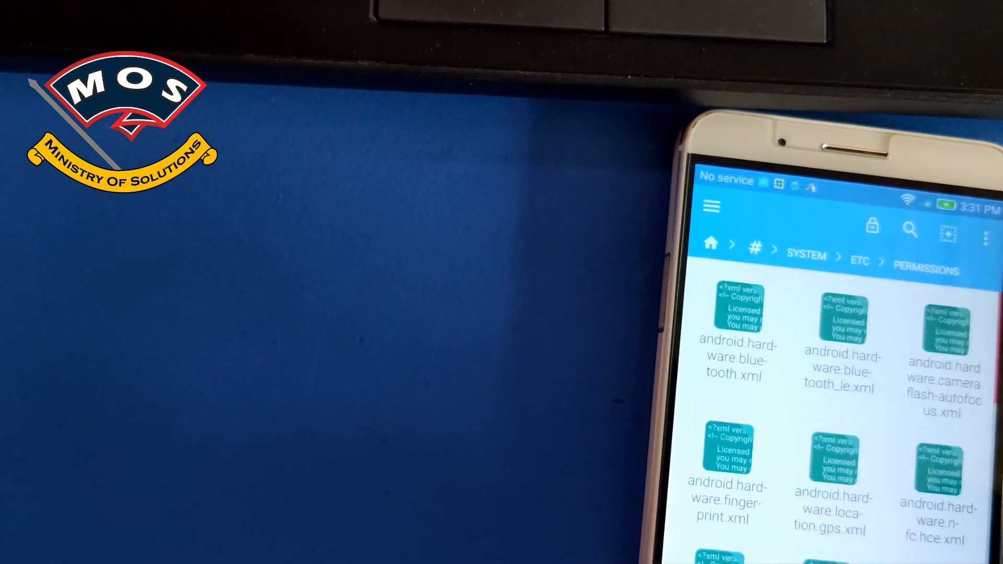
pyautogui.scroll(-3)
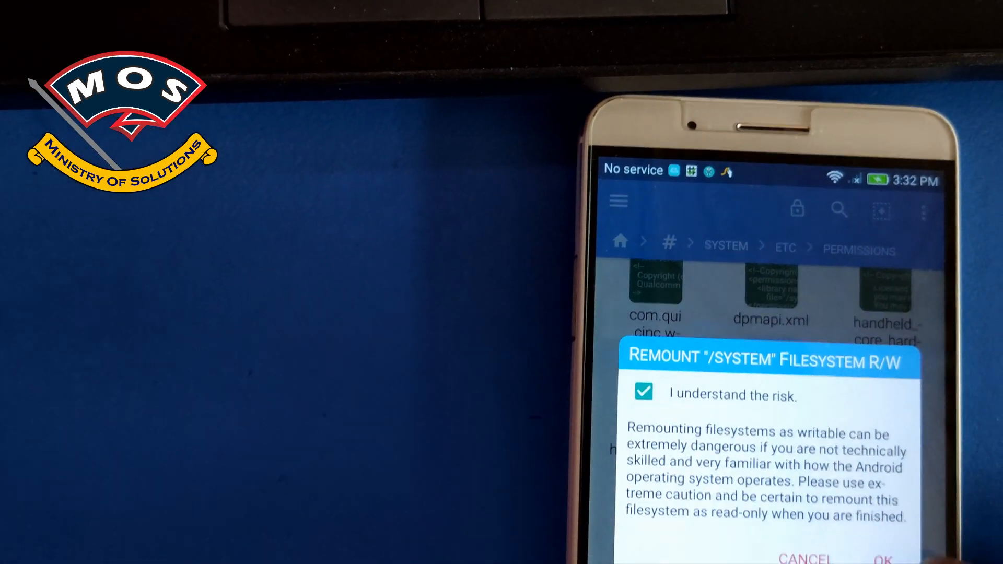
# - Remount /system writable and paste the usb.host line into handheld_core_hardware.xml
pyautogui.click(882, 558)
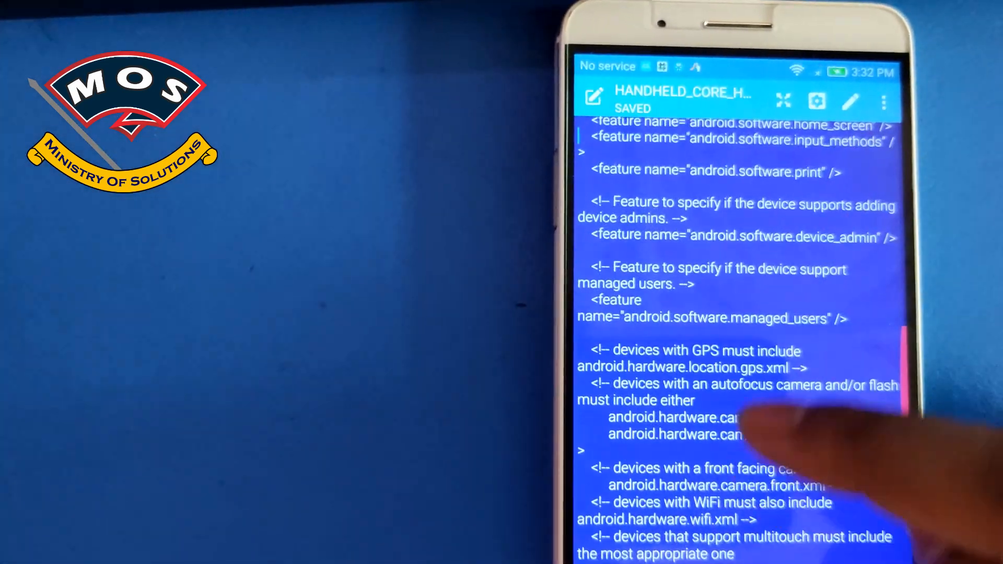
pyautogui.scroll(-3)
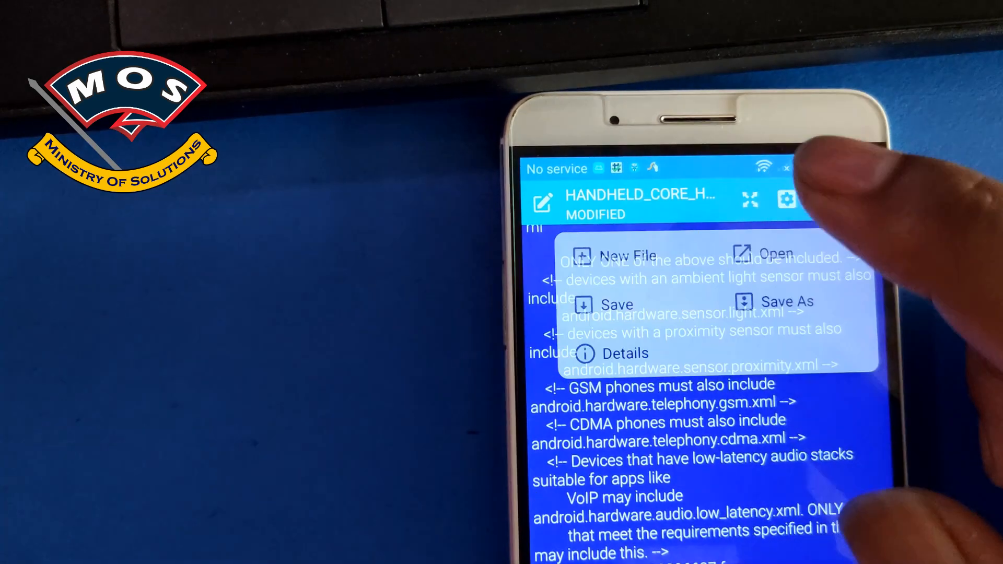
# - Save handheld_core_hardware.xml and restart the phone
pyautogui.click(600, 304)
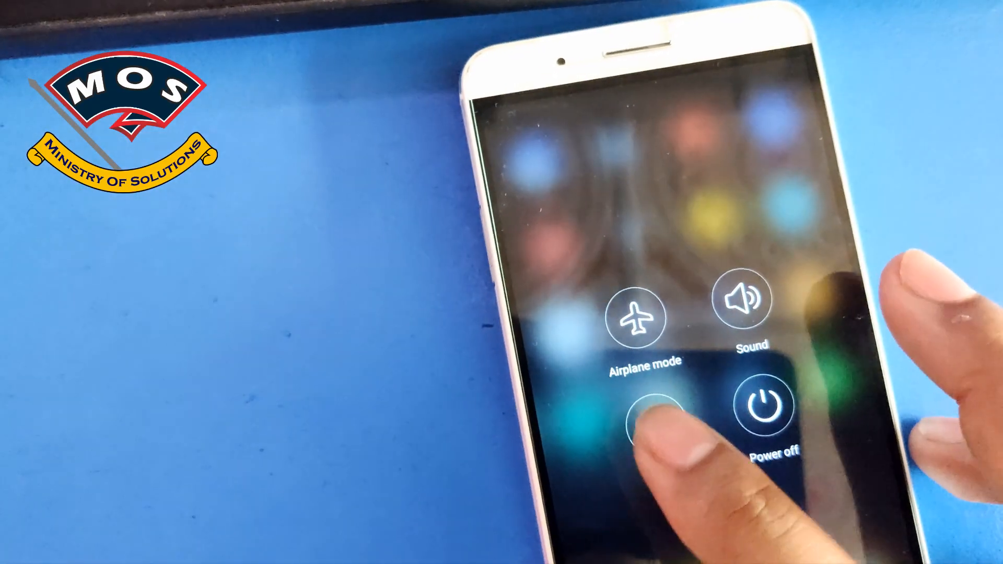
pyautogui.click(647, 416)
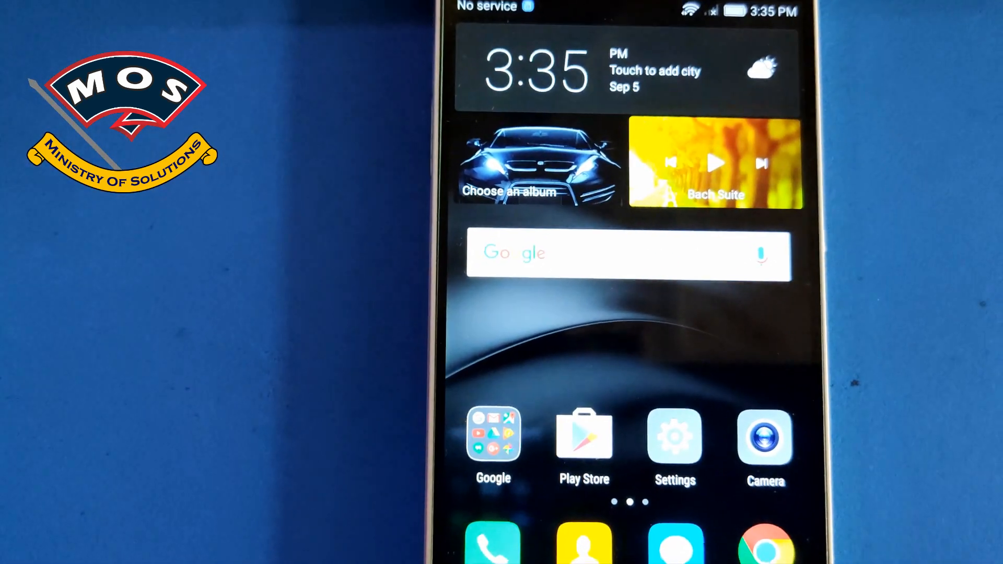
# - Open Settings and scroll down to the Apps and Advanced settings entries
pyautogui.click(673, 436)
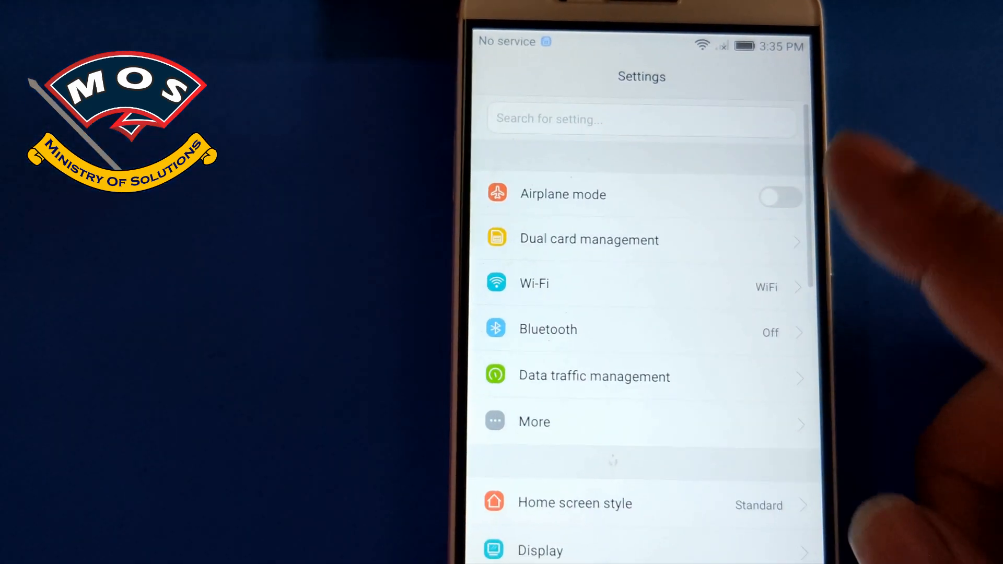
pyautogui.scroll(-3)
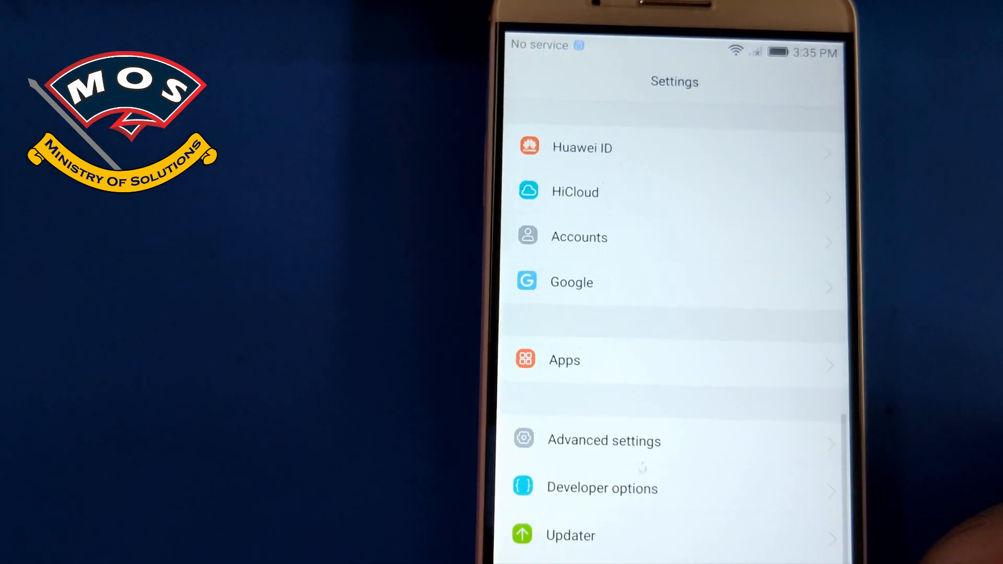